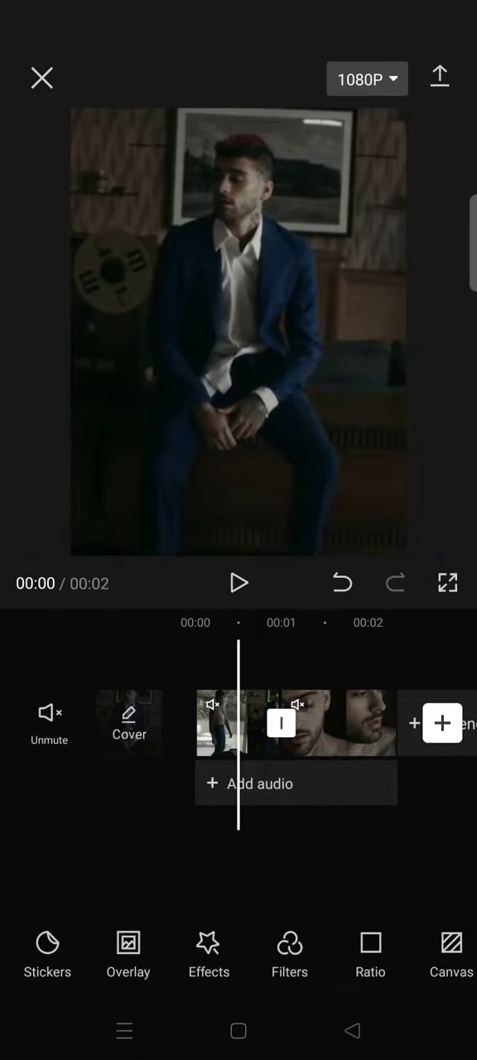
- Add the plain white image as an overlay clip near the cut
left_click(128, 952)
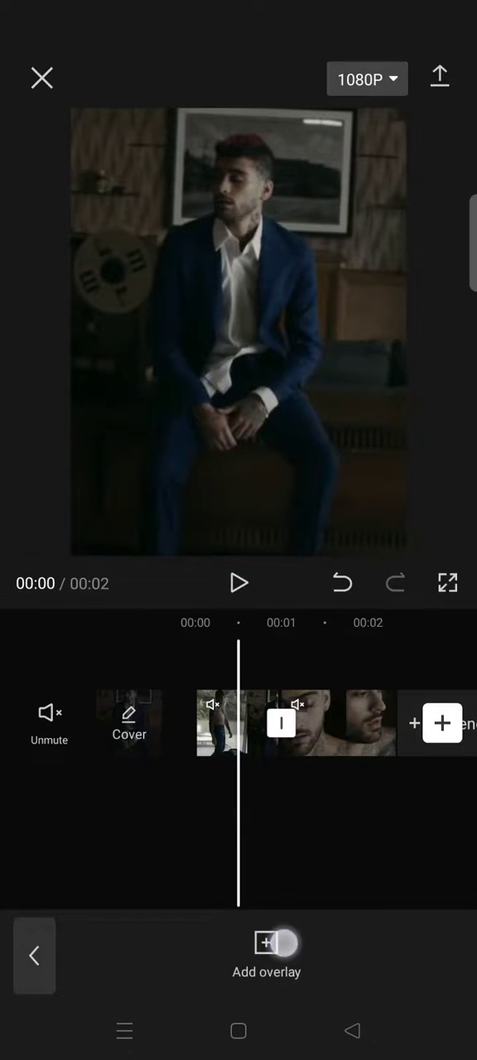
left_click(267, 954)
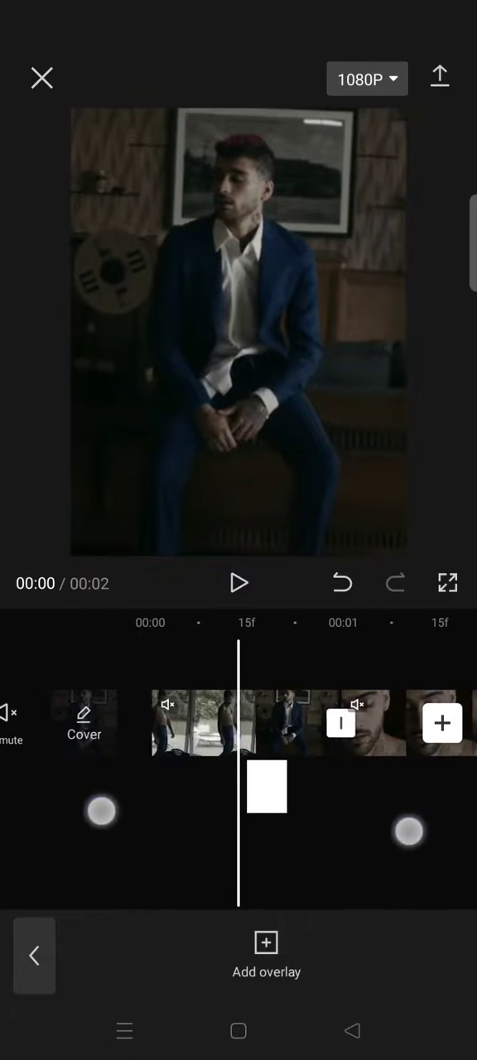
- Align the 0.2-second white square overlay at the cut and select it
left_click(266, 786)
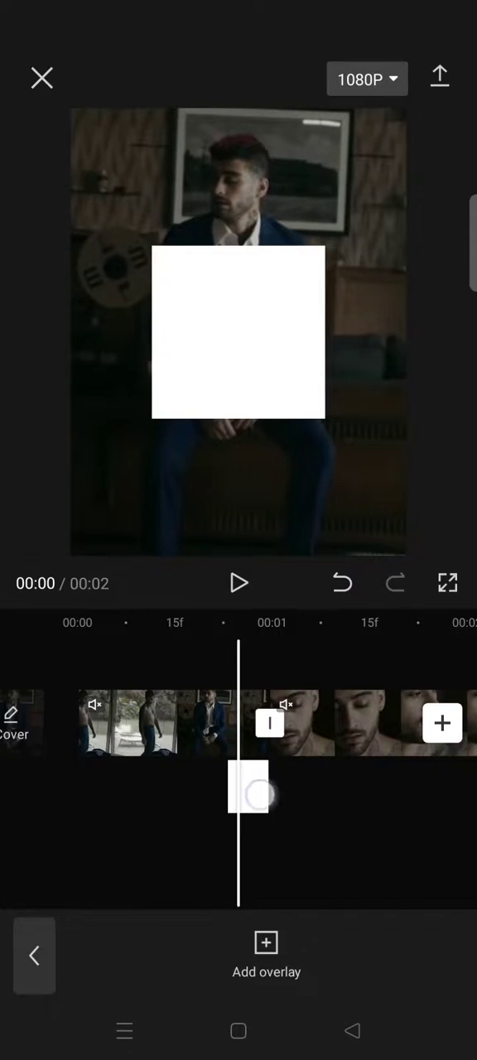
left_click(248, 787)
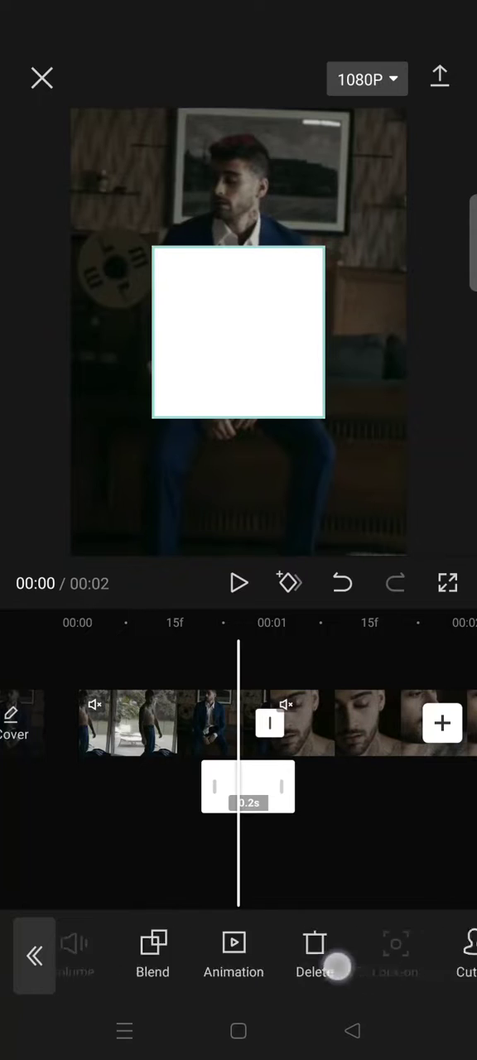
scroll("left", 3)
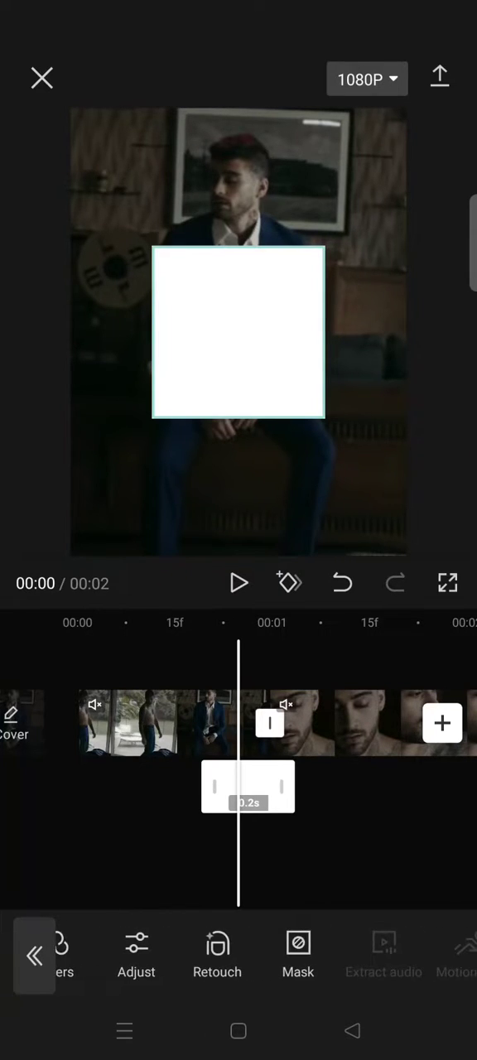
- Apply a Star mask to the white square overlay
left_click(298, 952)
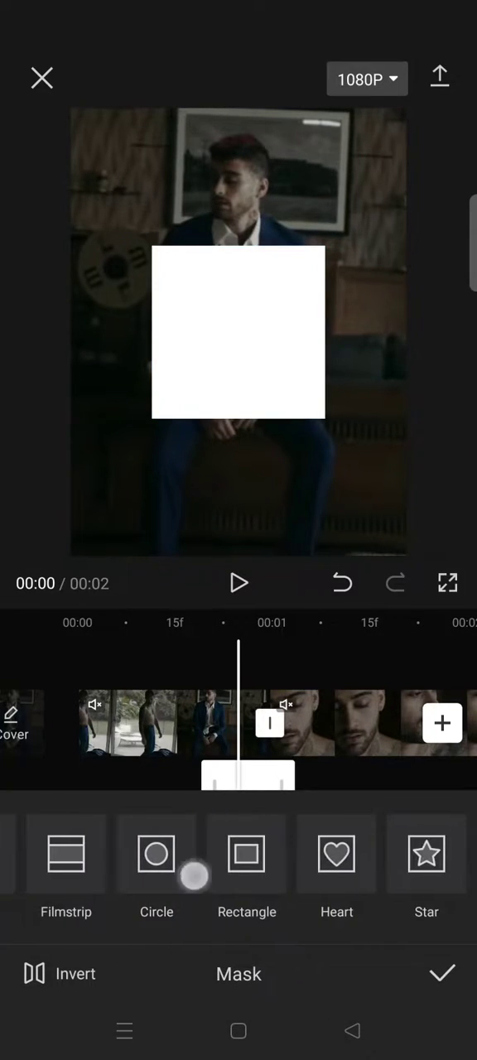
left_click(427, 854)
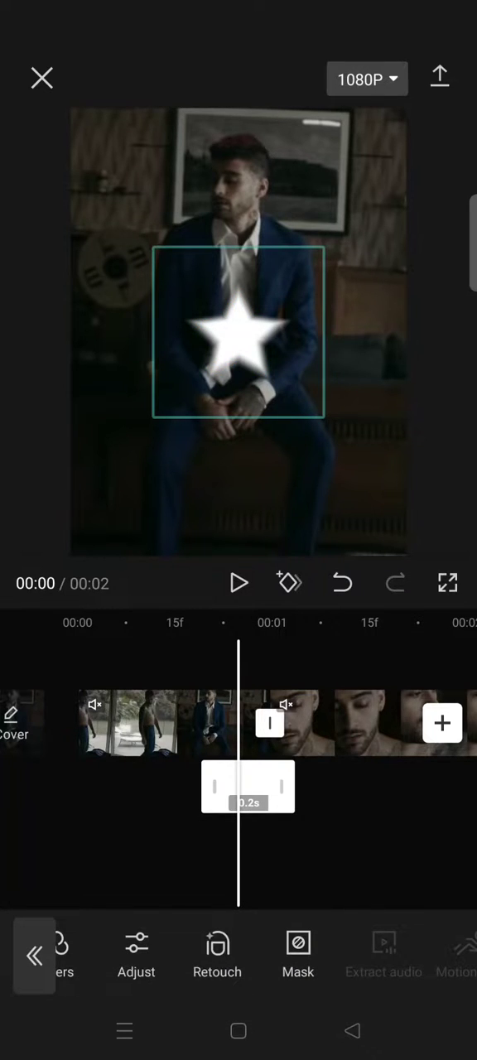
- Enlarge the star mask and soften its feathered edges
scroll("left", 3)
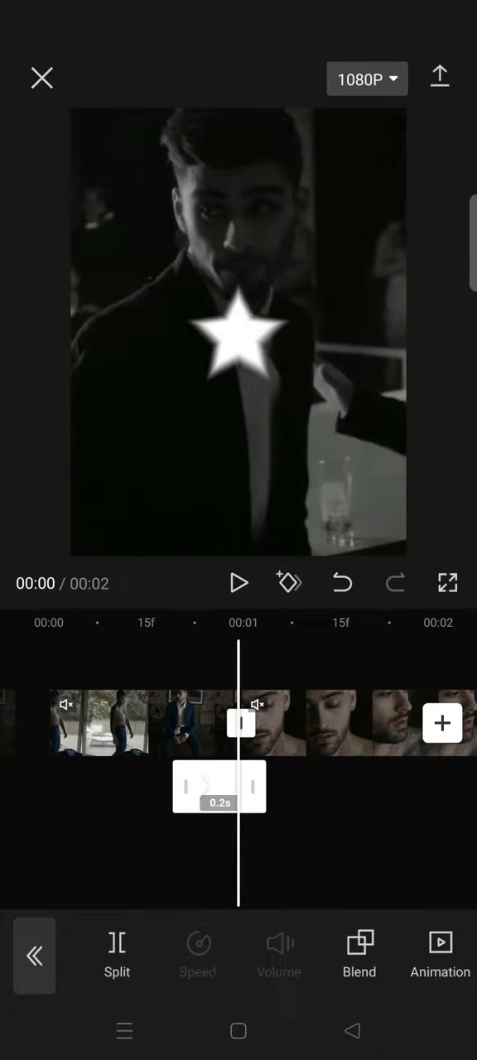
left_click(239, 332)
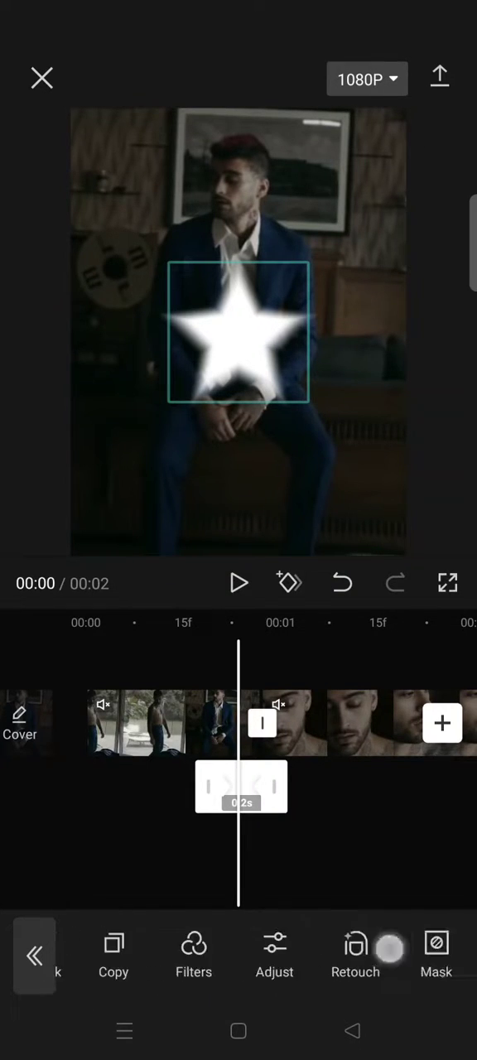
- Scale the feathered white star overlay up to cover the frame's centre
scroll("left", 3)
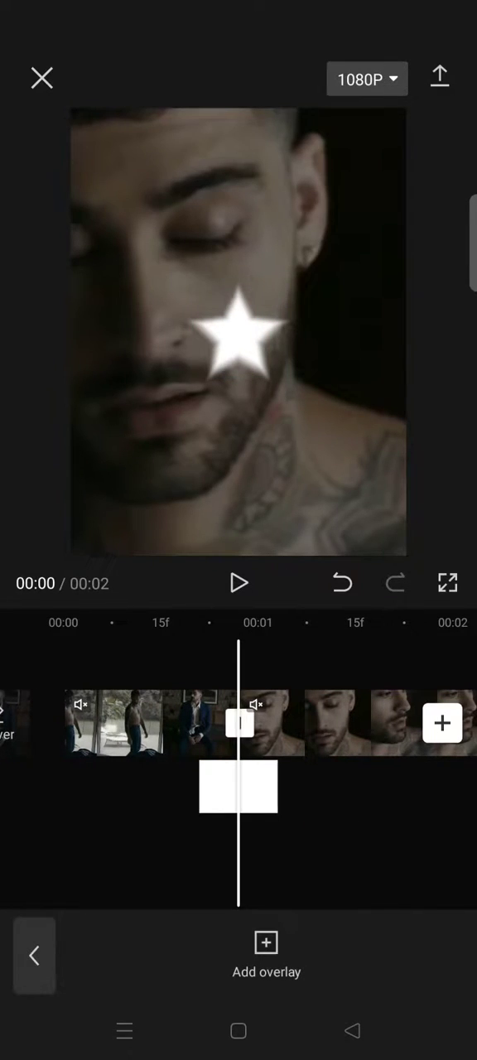
left_click(239, 787)
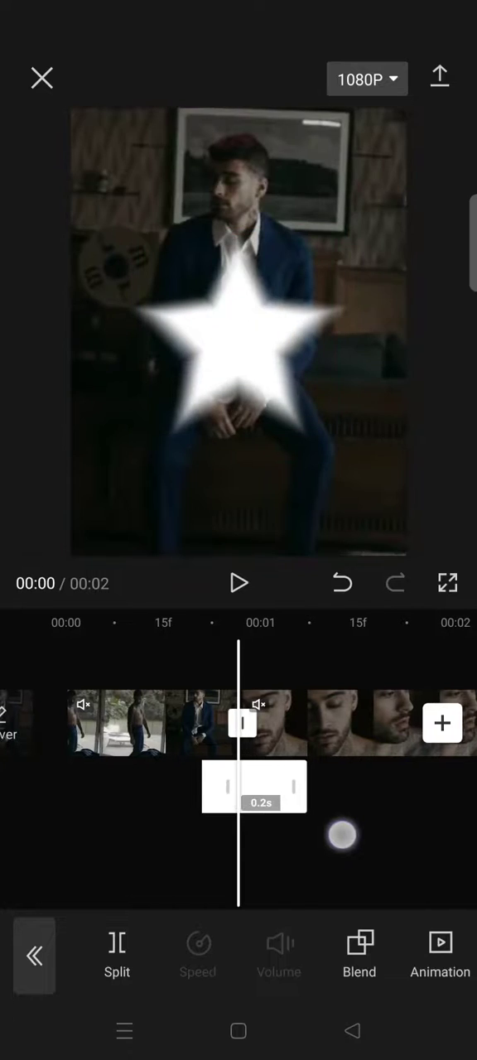
left_click(238, 331)
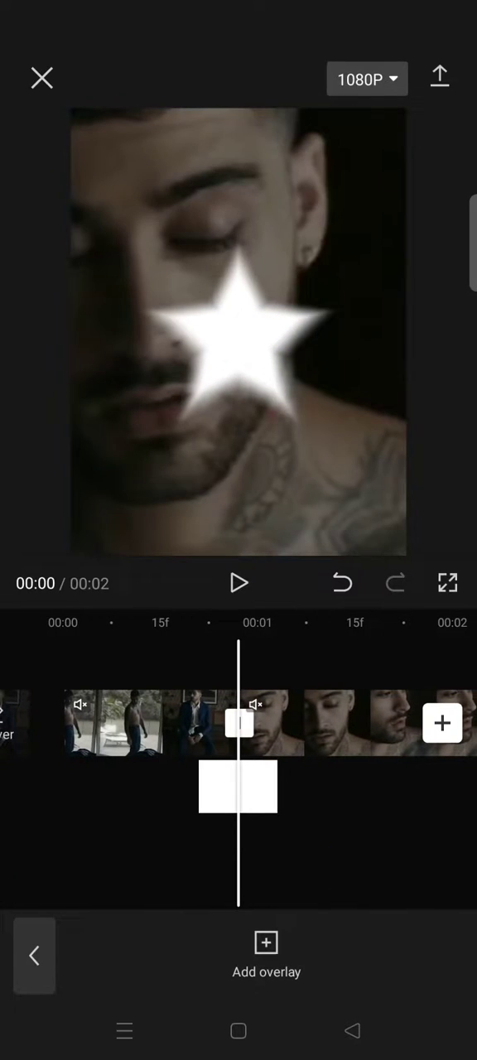
left_click(238, 786)
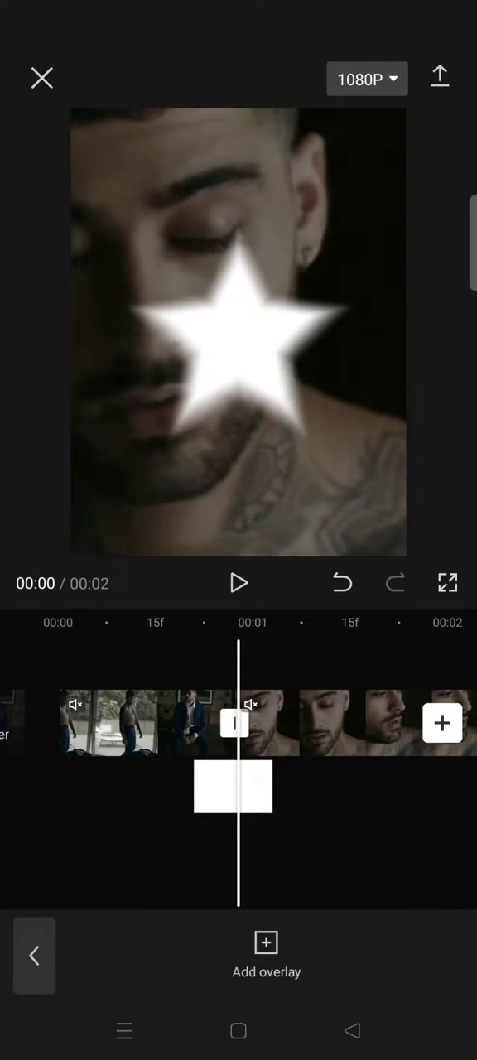
- Invert the overlay's Star mask so white surrounds a blurred star window
left_click(233, 786)
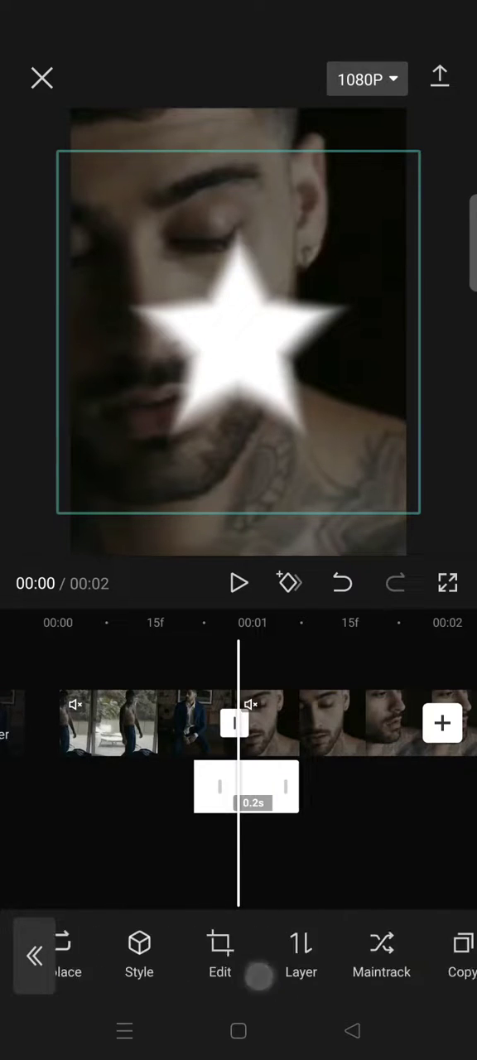
left_click(426, 952)
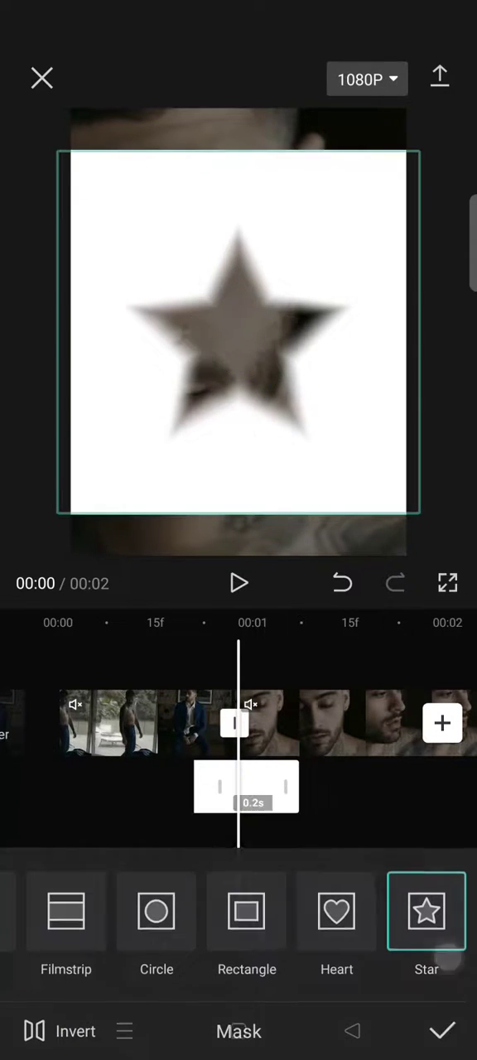
left_click(443, 1030)
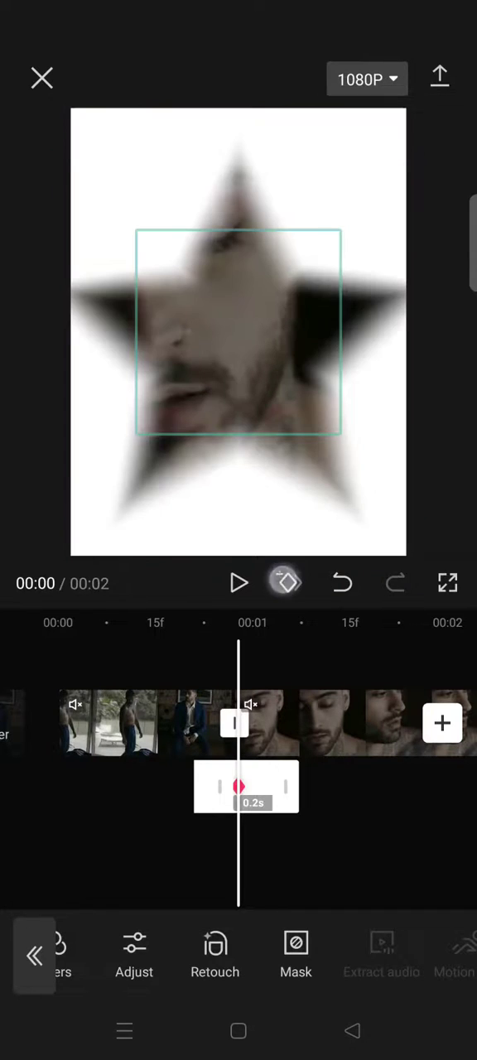
- Add a size keyframe to the star overlay
left_click(288, 583)
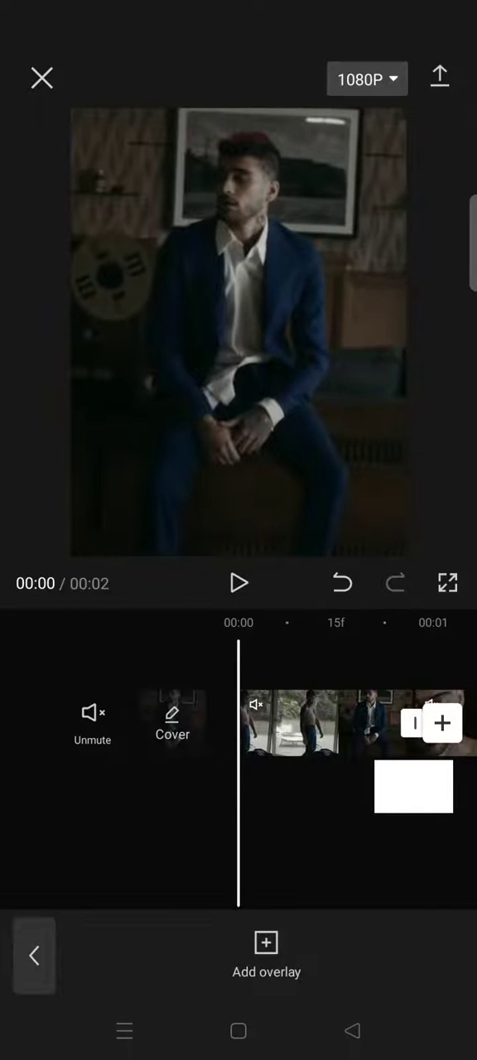
left_click(239, 583)
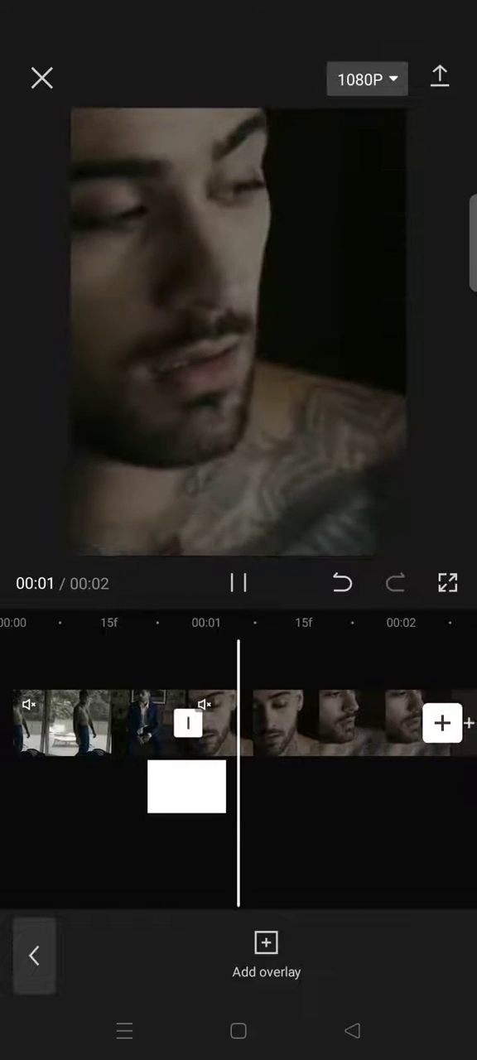
left_click(238, 583)
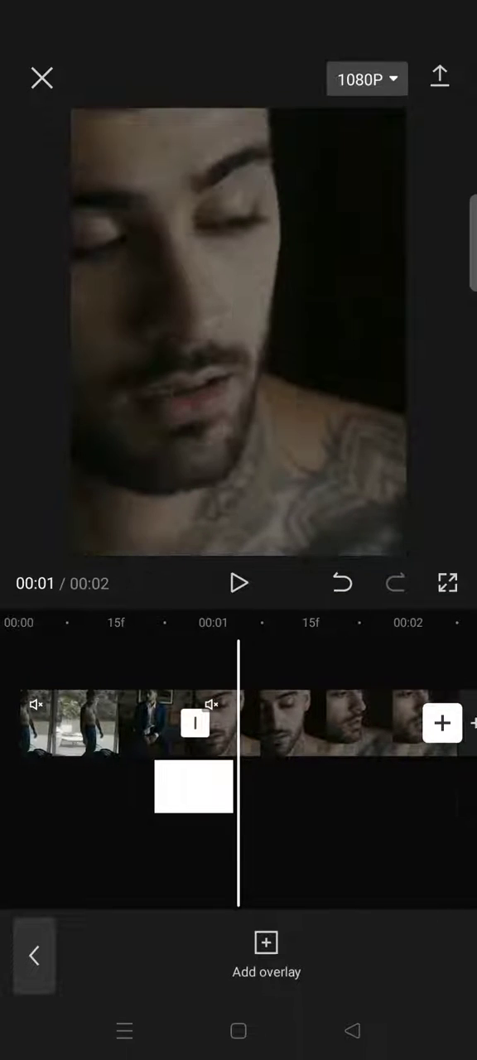
left_click(238, 583)
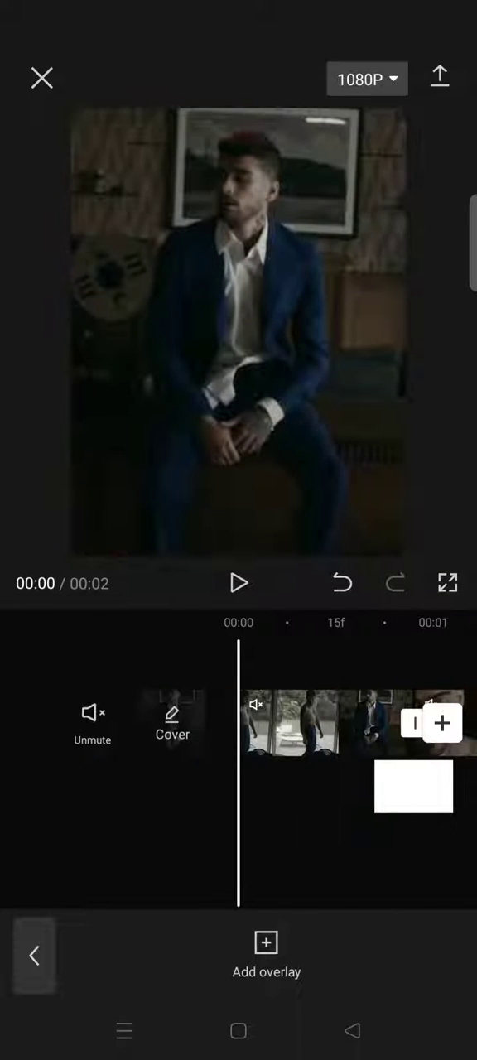
left_click(238, 583)
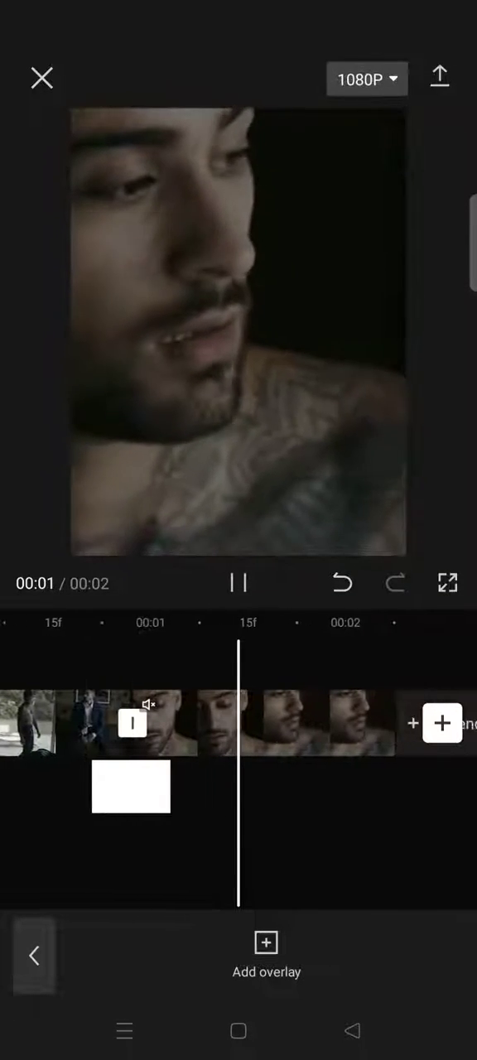